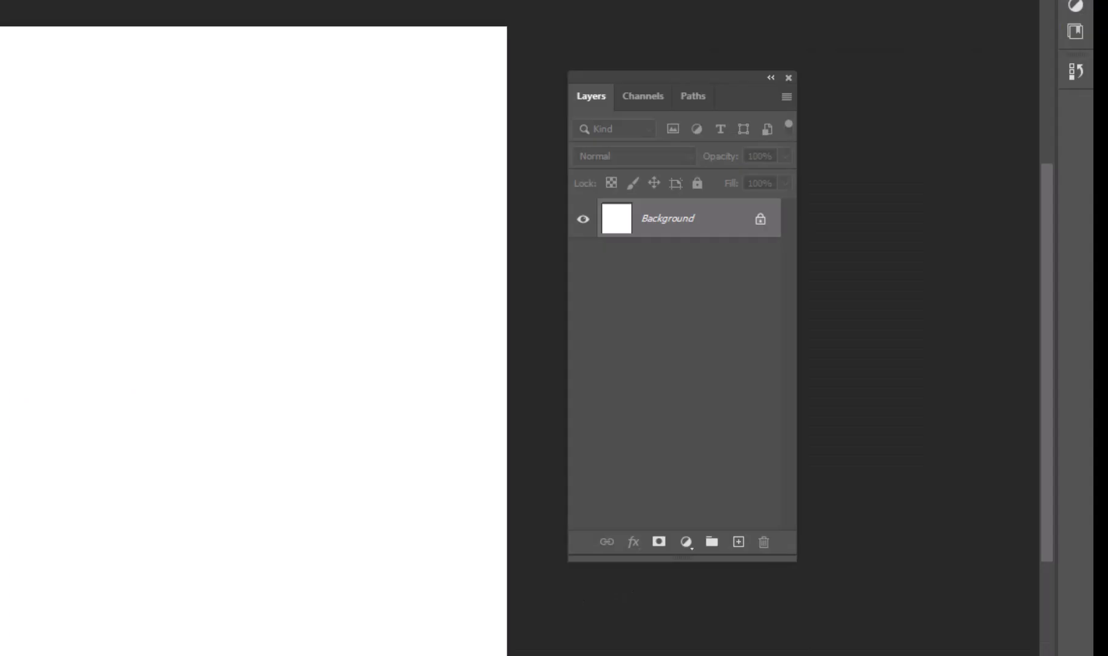
# - Switch the shape tool to the Ellipse Tool to draw white circles on the black canvas
pyautogui.click(687, 542)
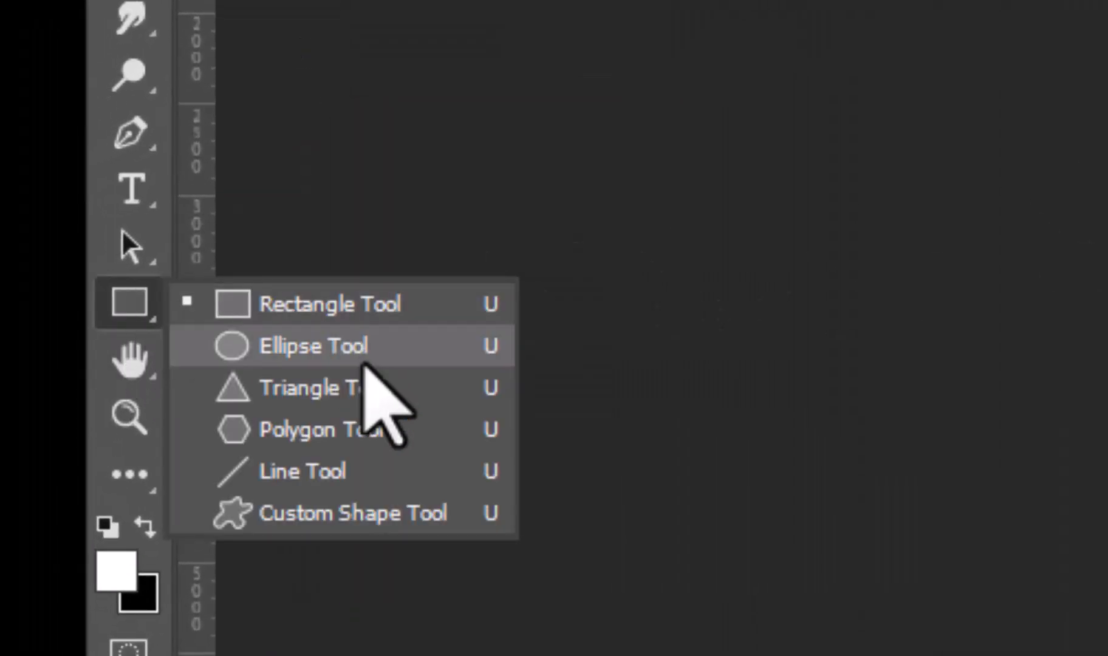
pyautogui.click(300, 347)
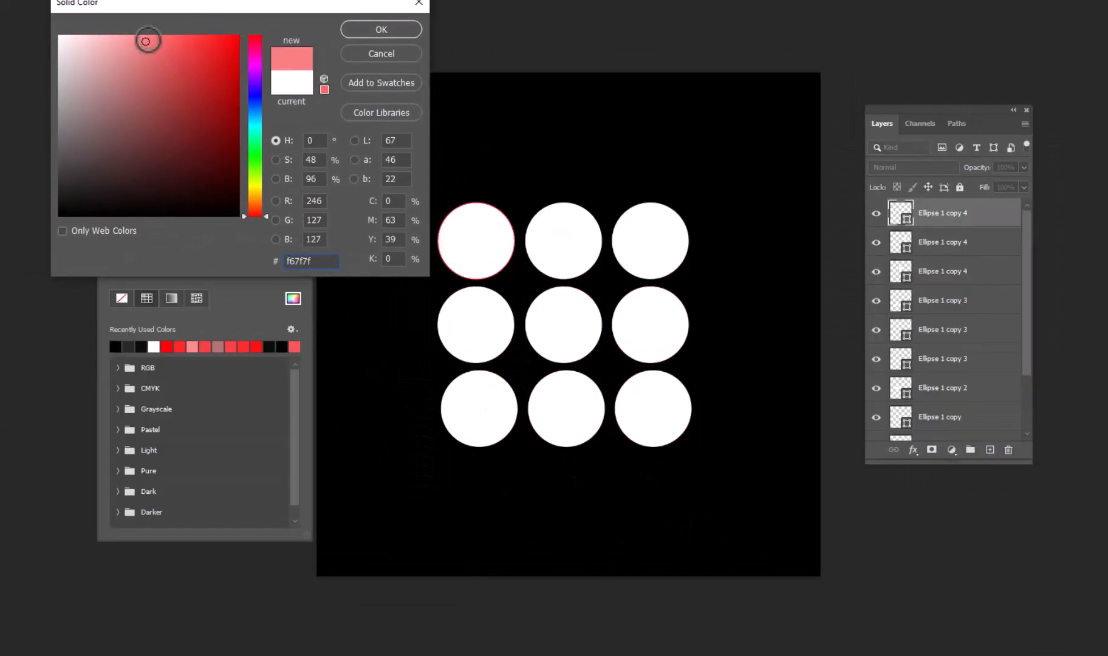
# - Confirm a pink fill for one circle and bring up fill colours for the next circles
pyautogui.click(381, 29)
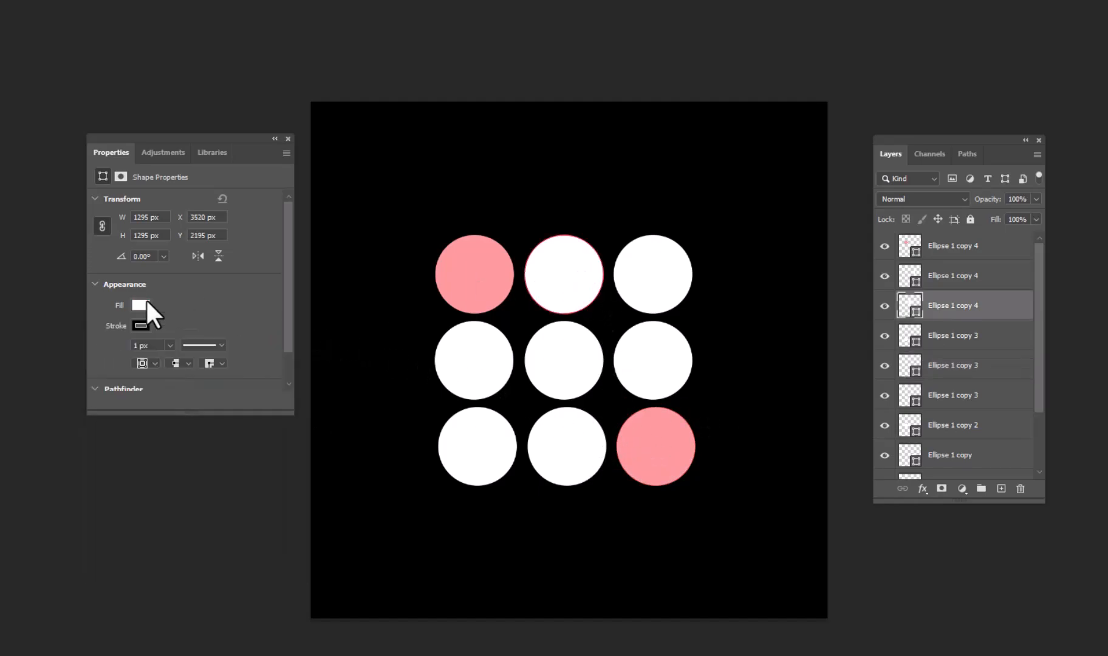
pyautogui.click(139, 305)
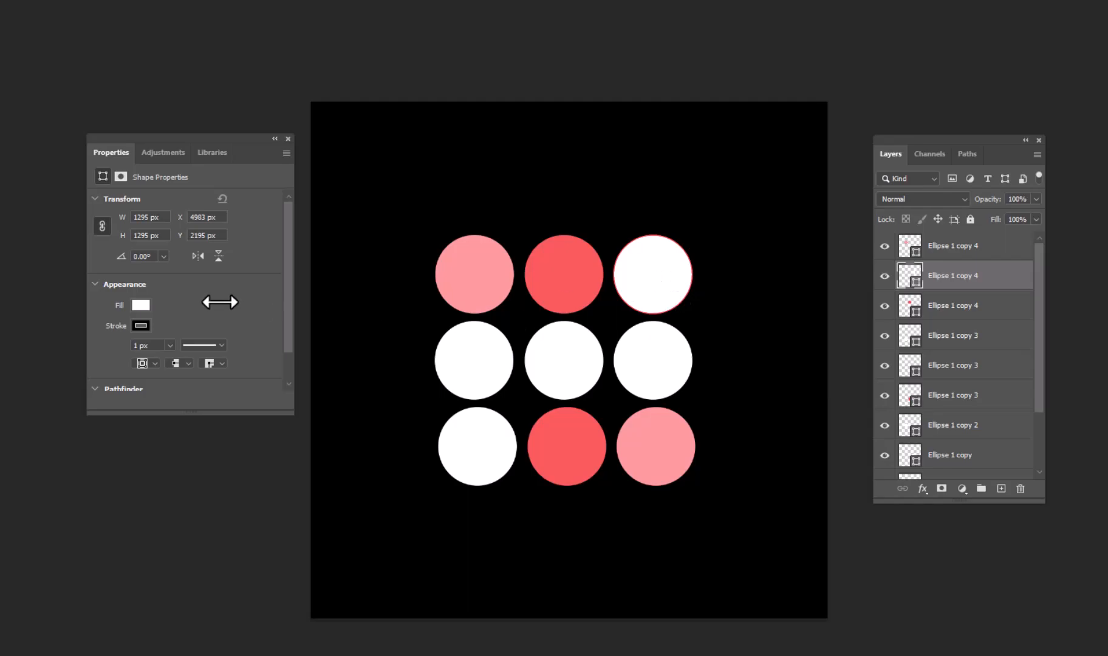
pyautogui.click(141, 305)
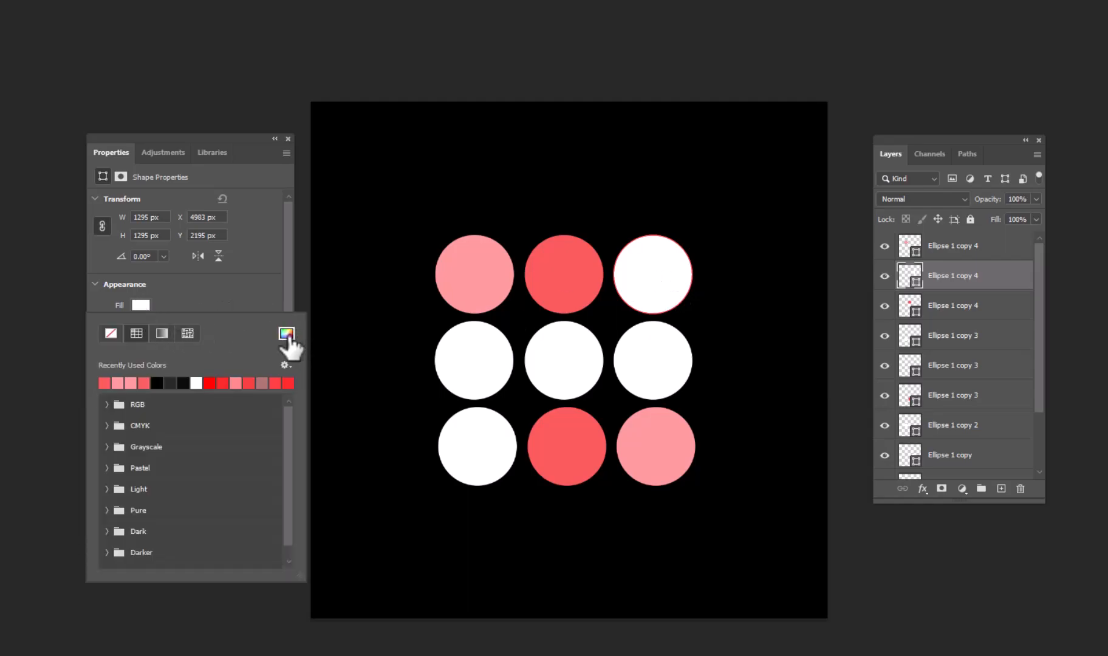
pyautogui.click(287, 334)
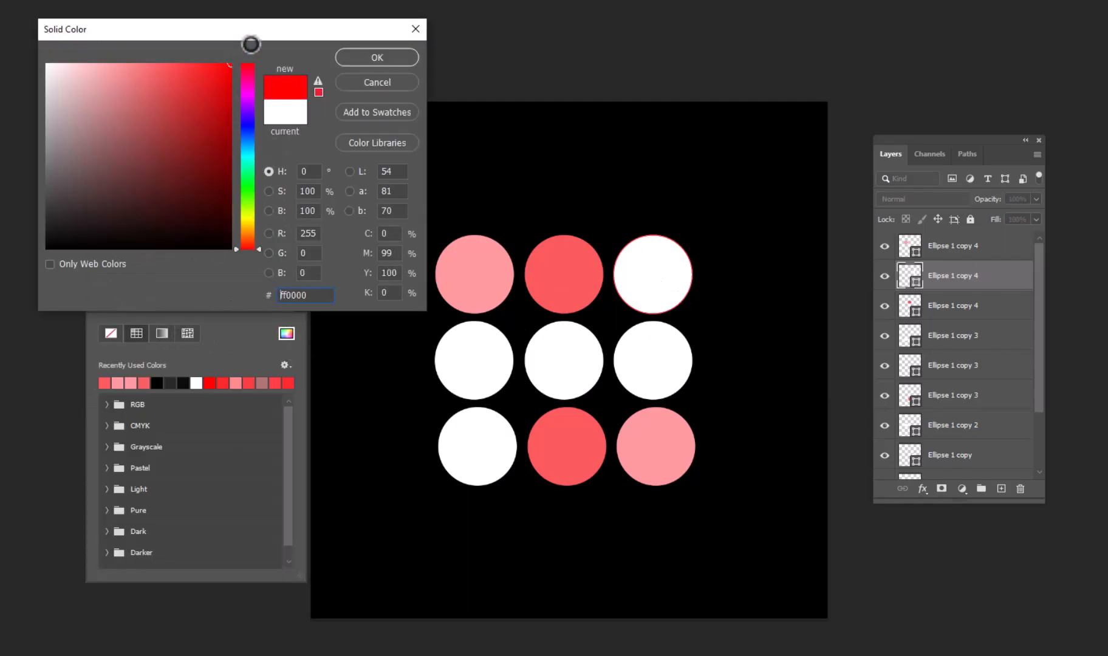
# - Set a bright red hex fill in the Color Picker for another outer circle
pyautogui.click(375, 57)
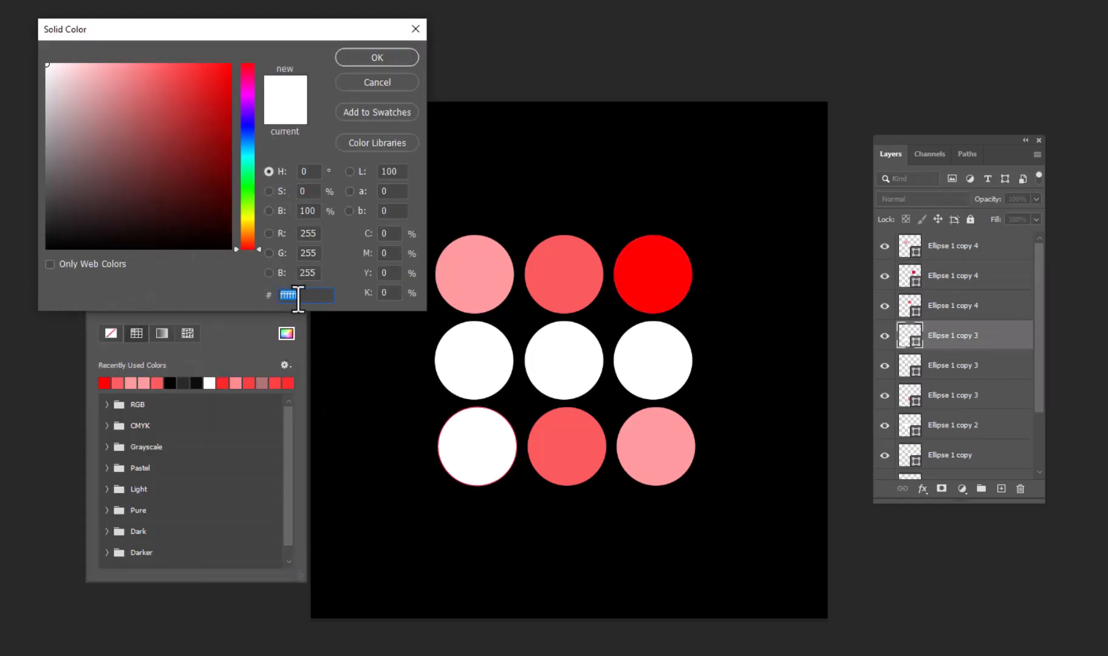
pyautogui.click(375, 58)
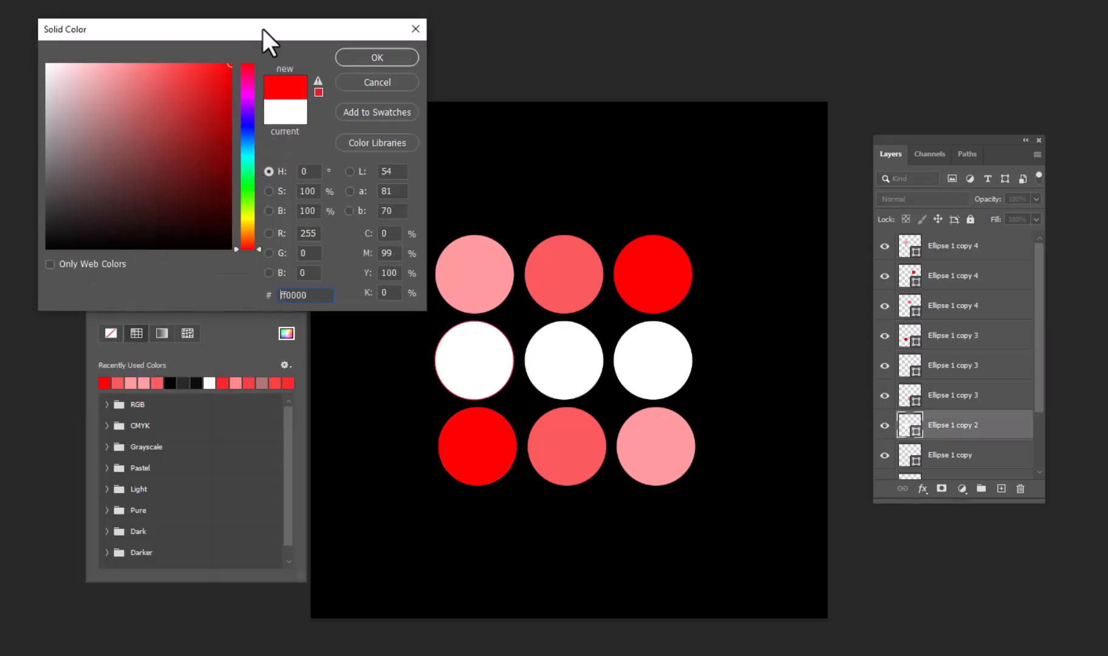
pyautogui.click(375, 57)
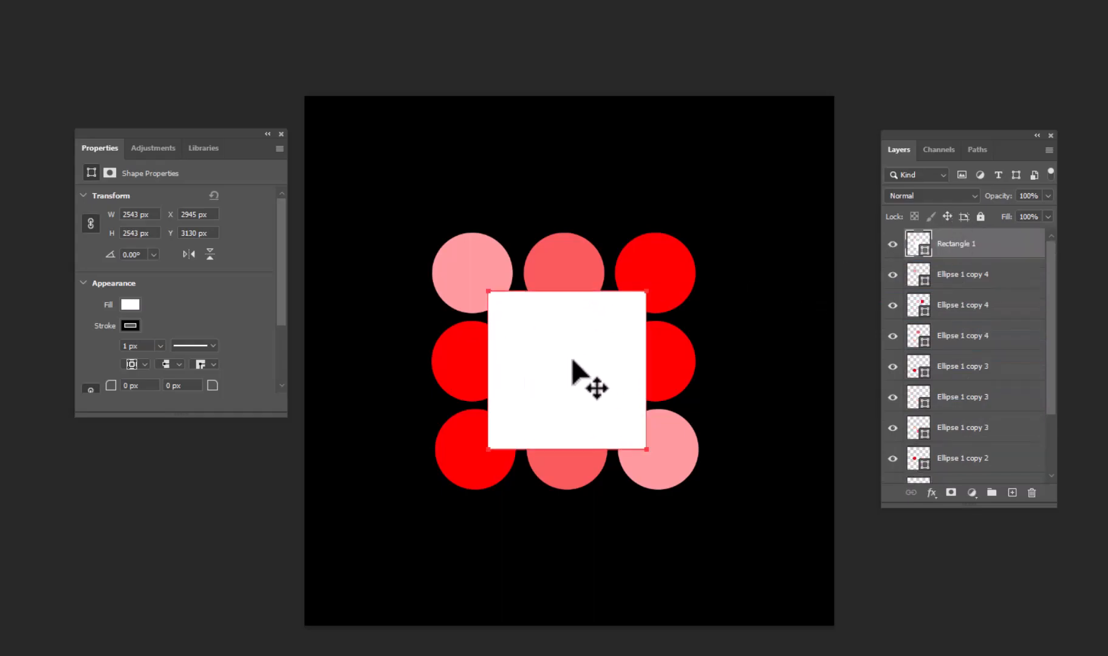
# - Fill the centre square black and rotate it 45 degrees into a diamond with Free Transform
pyautogui.click(130, 305)
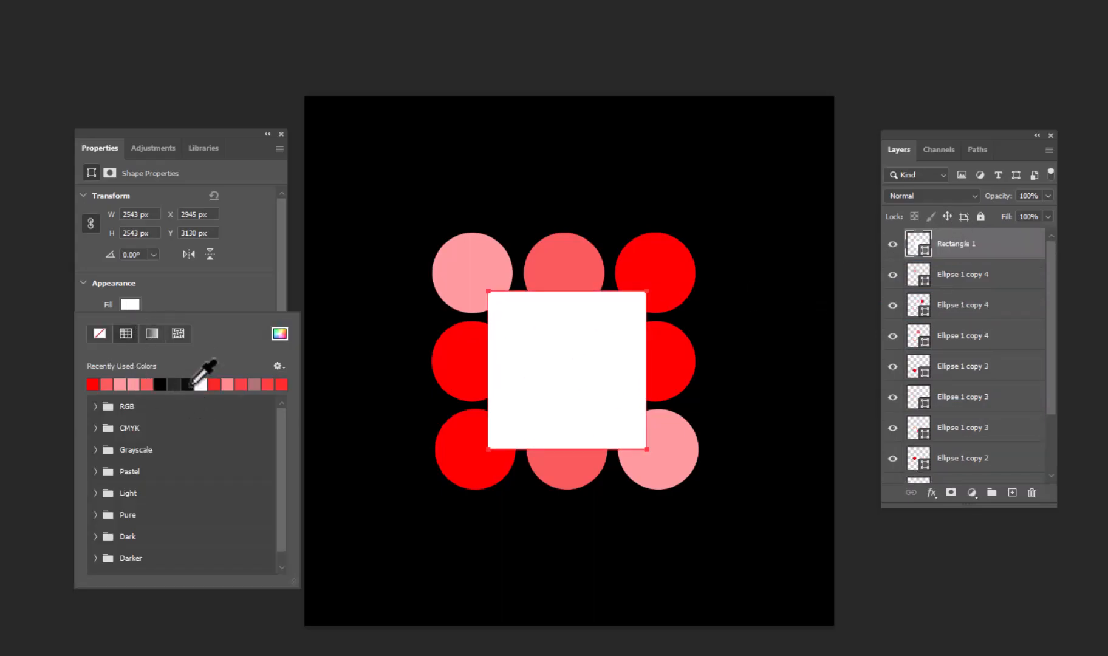
pyautogui.press('ctrl+t')
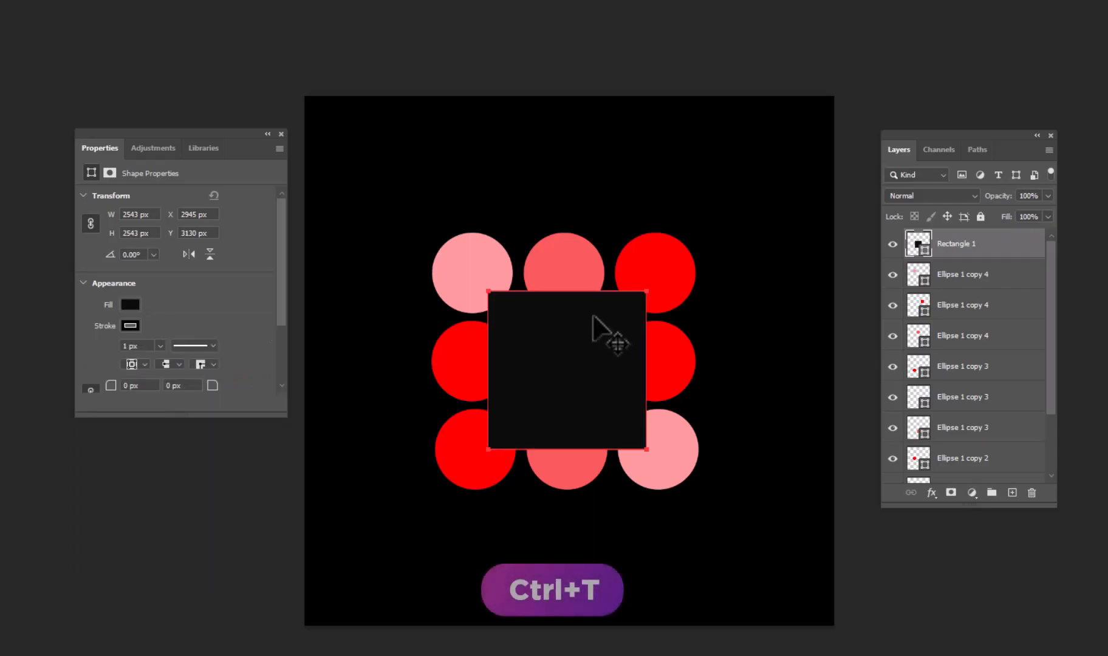
pyautogui.press('ctrl+t')
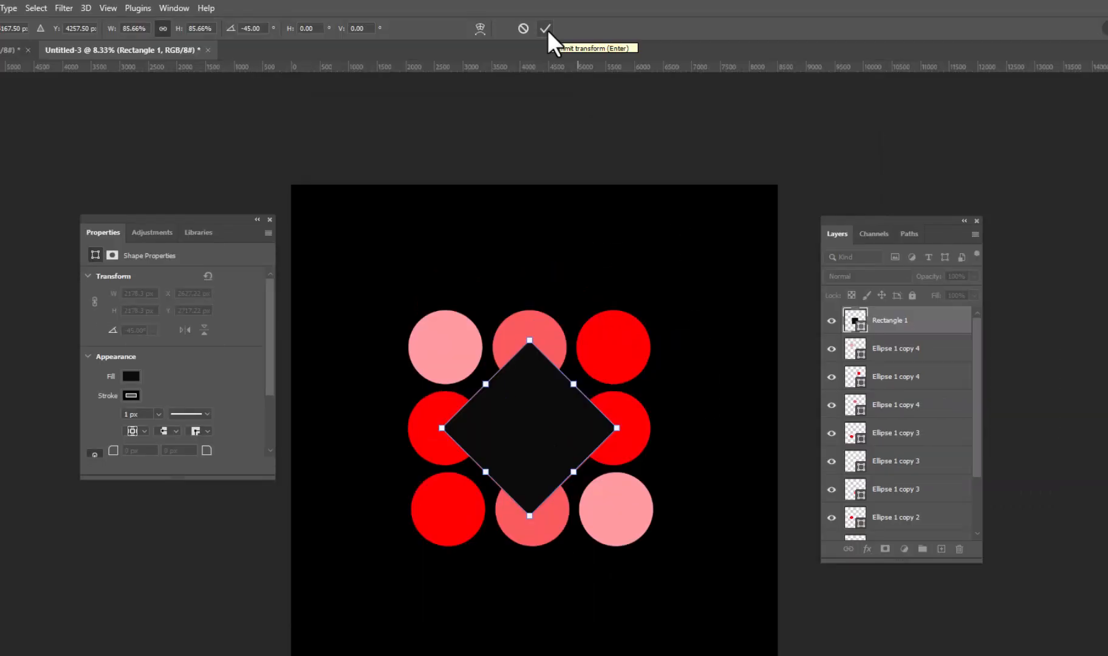
pyautogui.click(544, 28)
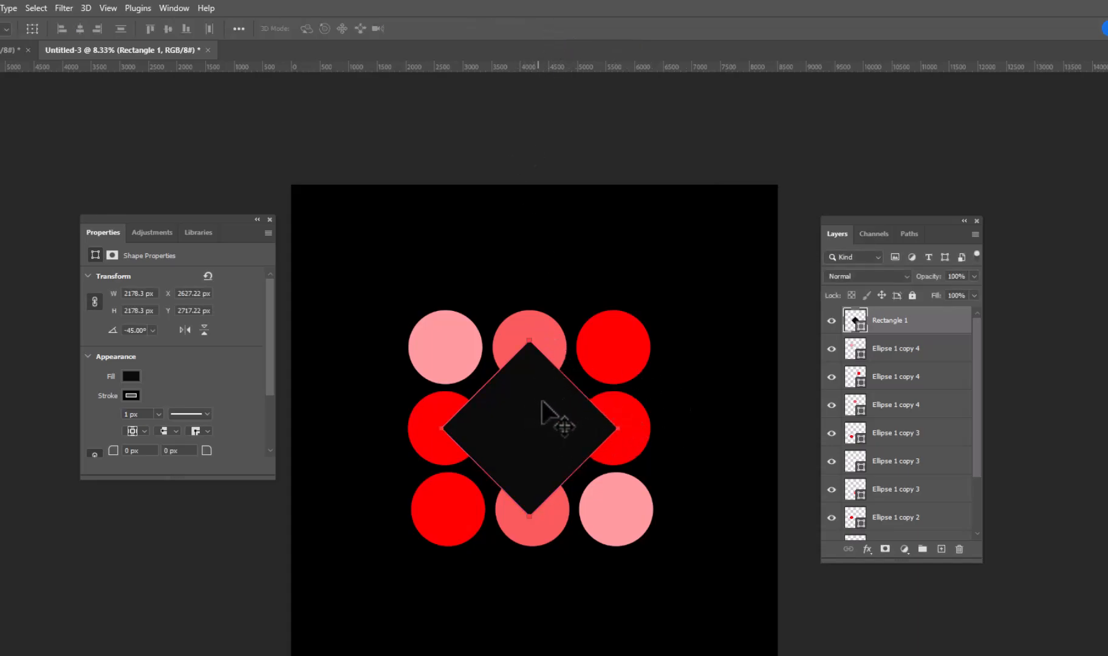
pyautogui.moveTo(837, 327)
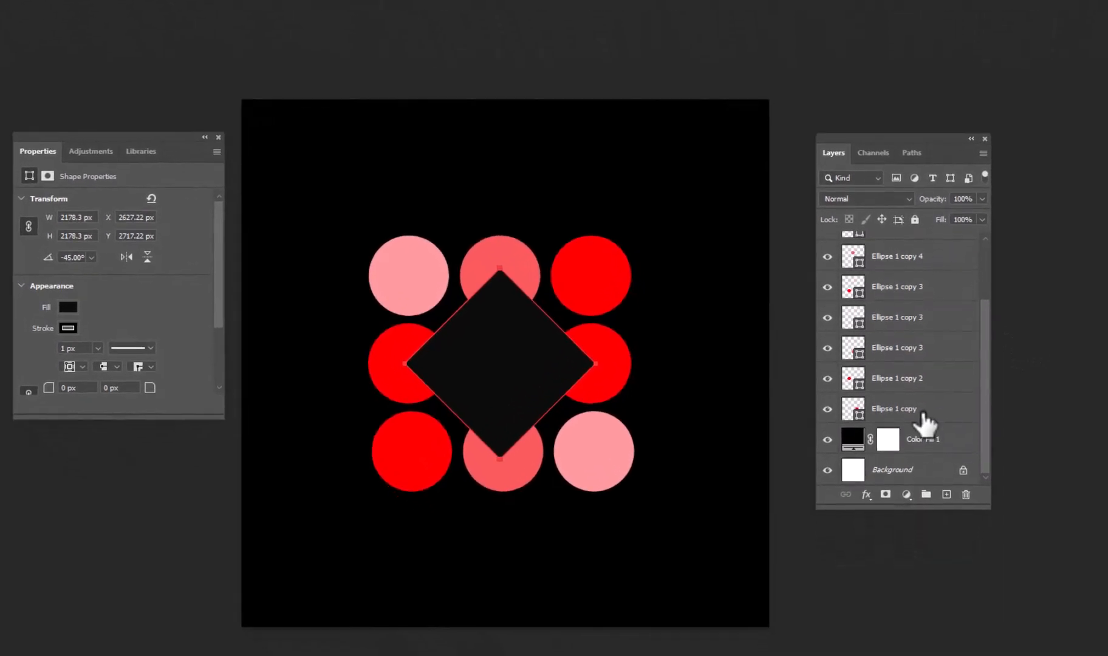
# - Duplicate the circle and diamond layers and group the selected shapes
pyautogui.rightClick(897, 408)
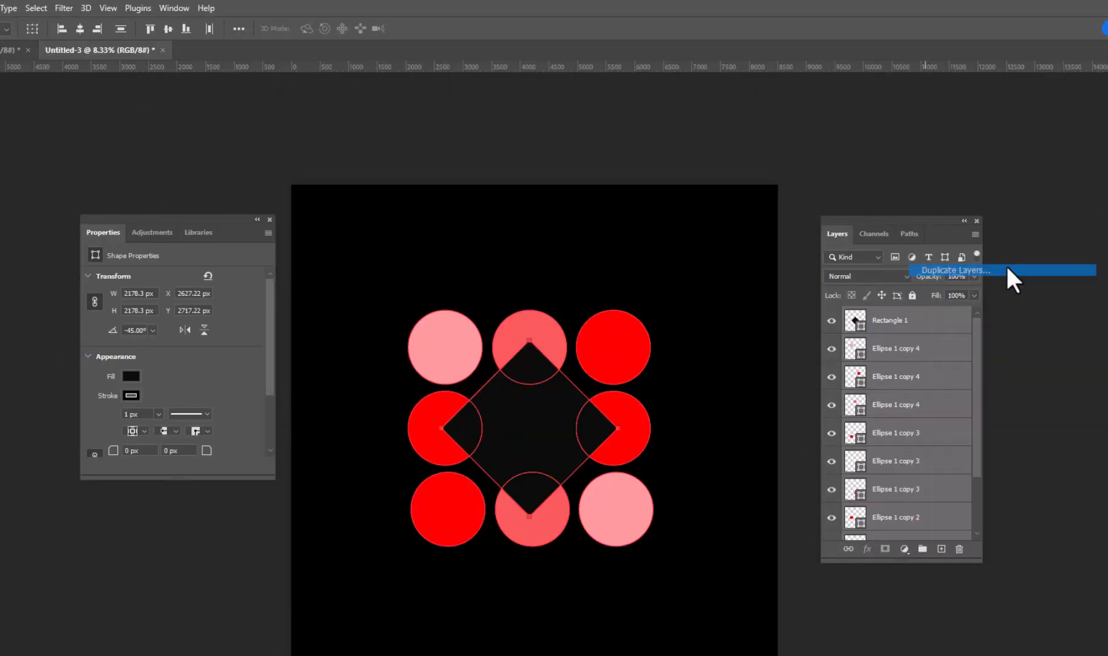
pyautogui.click(955, 270)
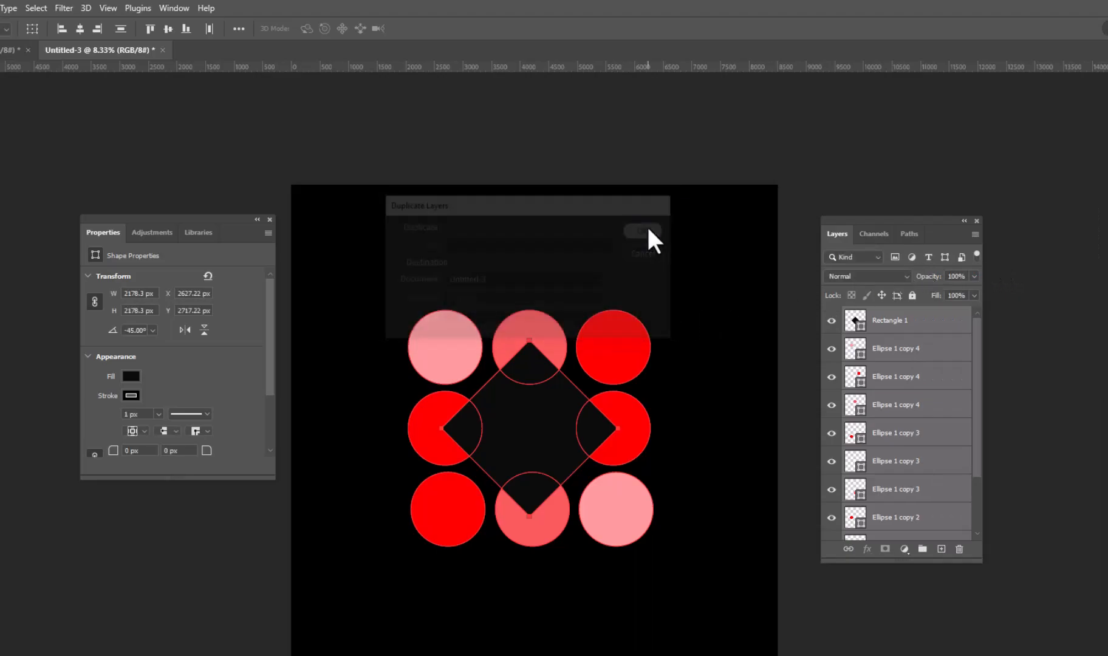
pyautogui.click(642, 231)
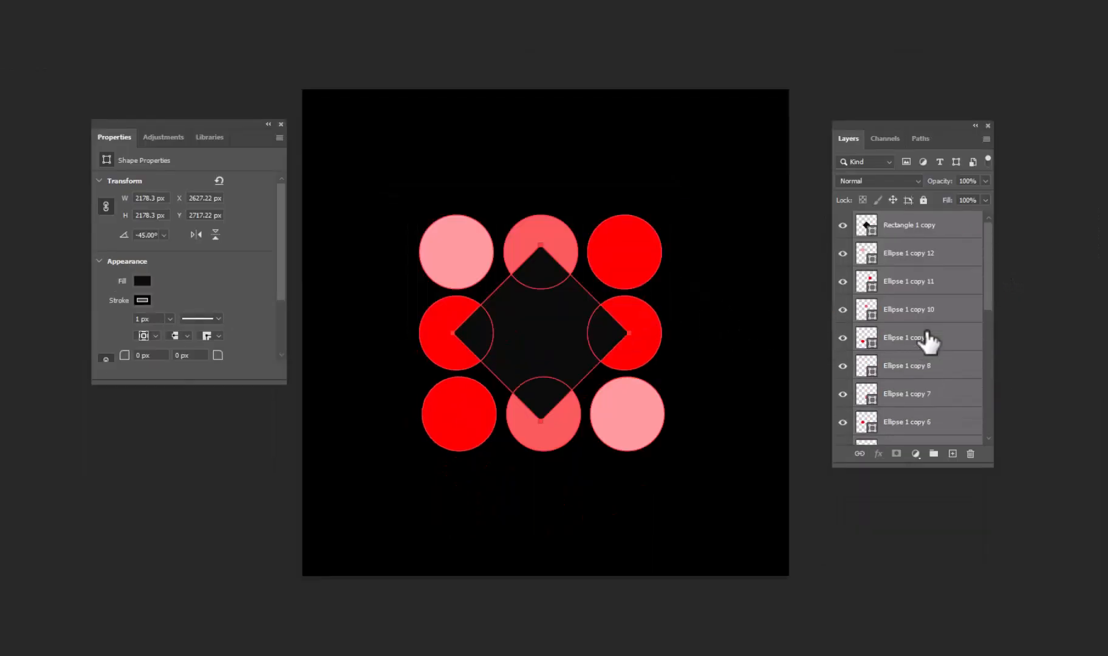
pyautogui.press('Ctrl+g')
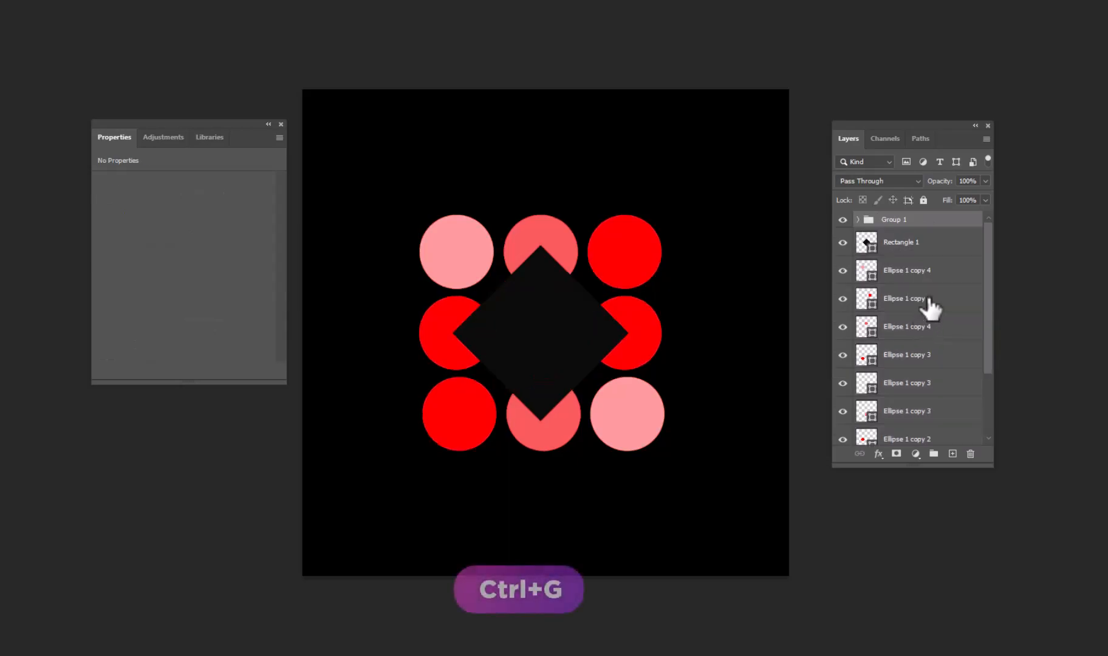
# - Scale the copied group down into the centre of the pattern, then ungroup its layers
pyautogui.press('ctrl+g')
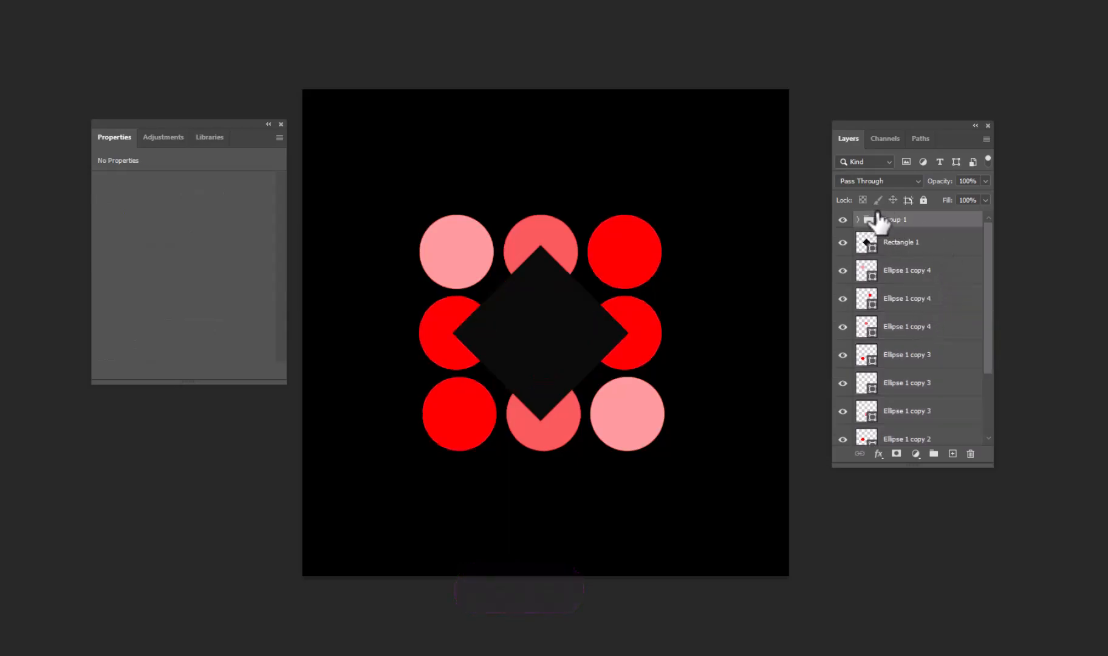
pyautogui.press('ctrl+t')
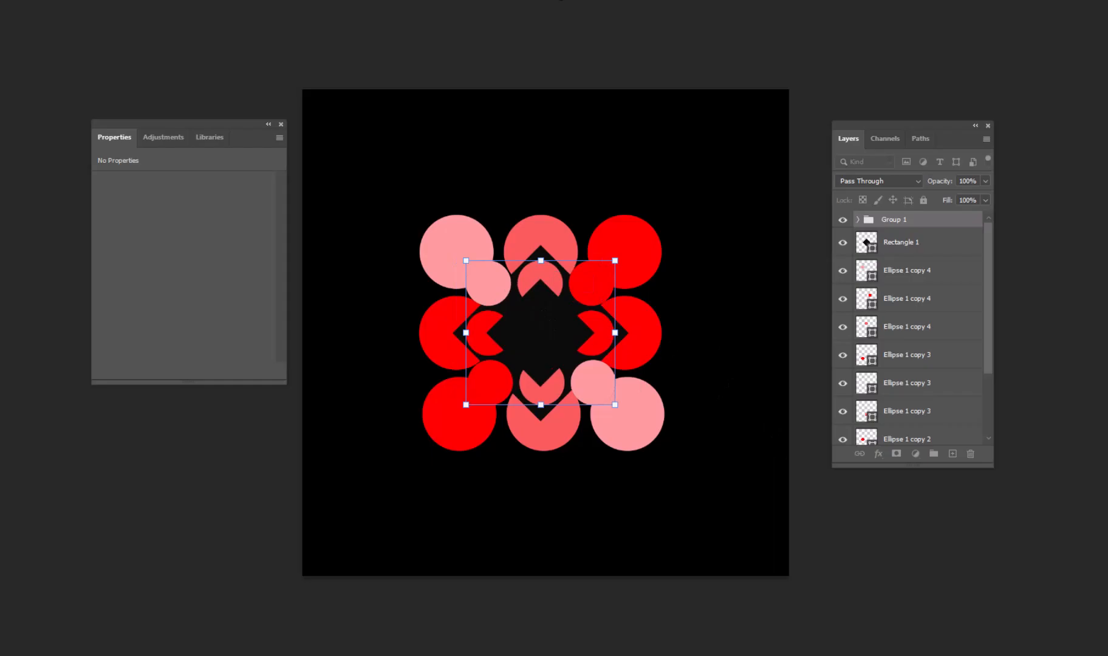
pyautogui.rightClick(894, 220)
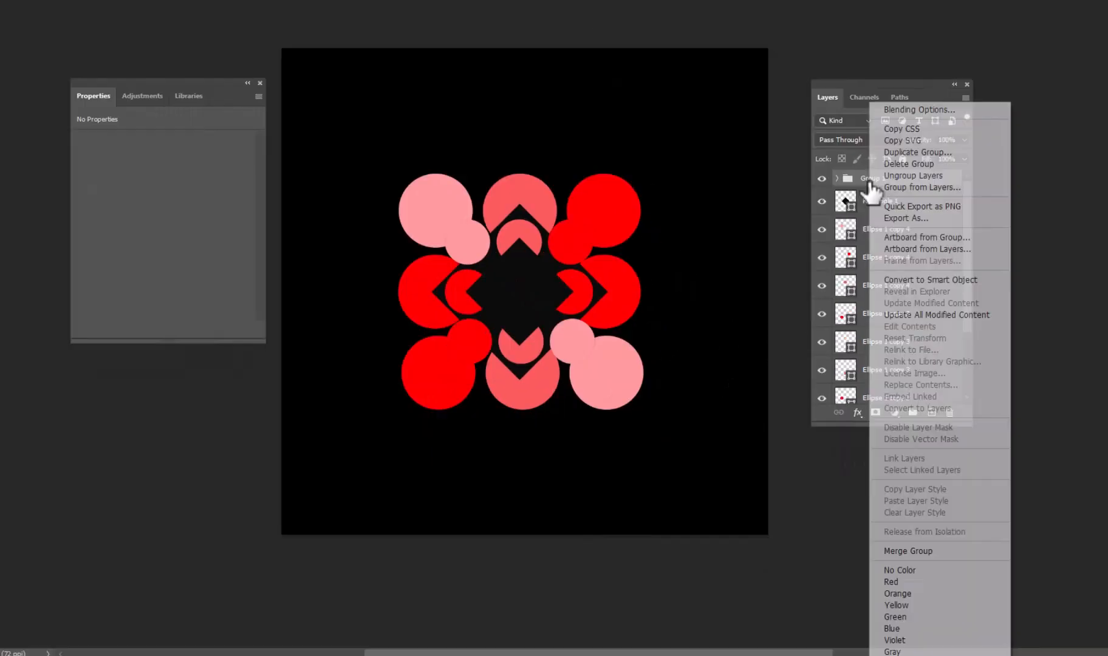
pyautogui.click(912, 175)
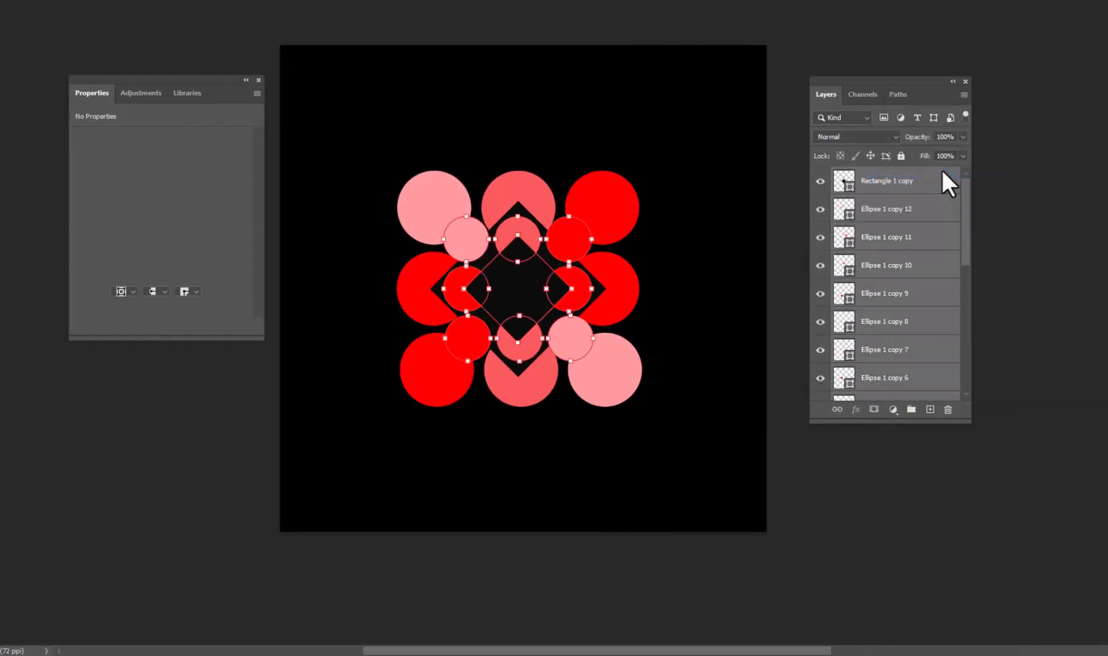
# - Select all shape layers and convert them into a single smart object
pyautogui.click(885, 180)
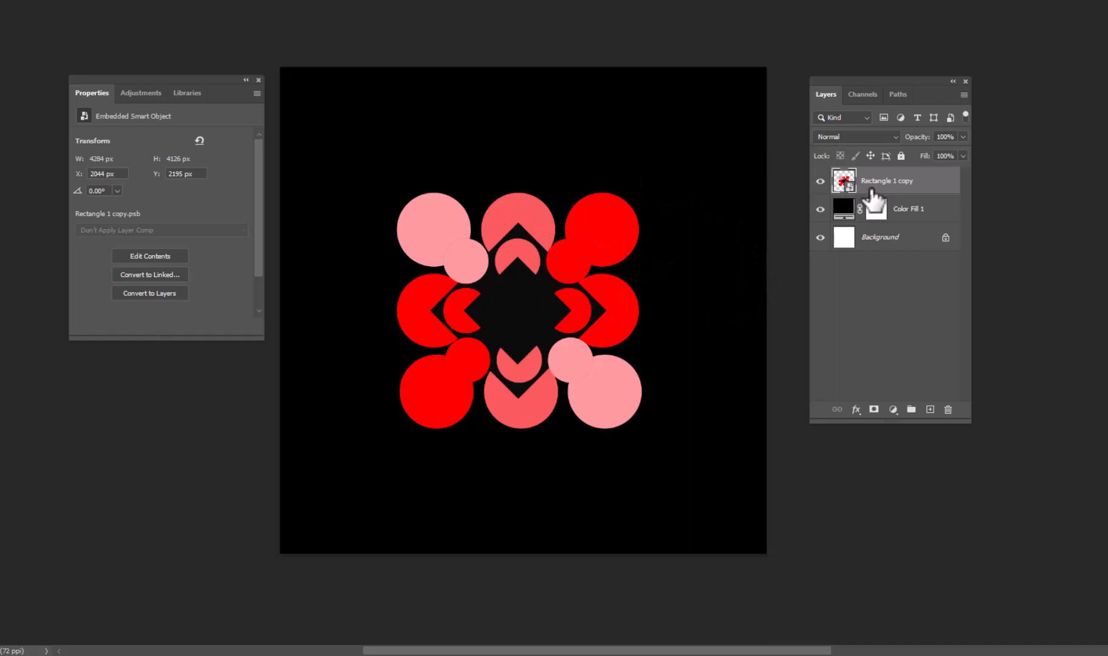
pyautogui.click(406, 15)
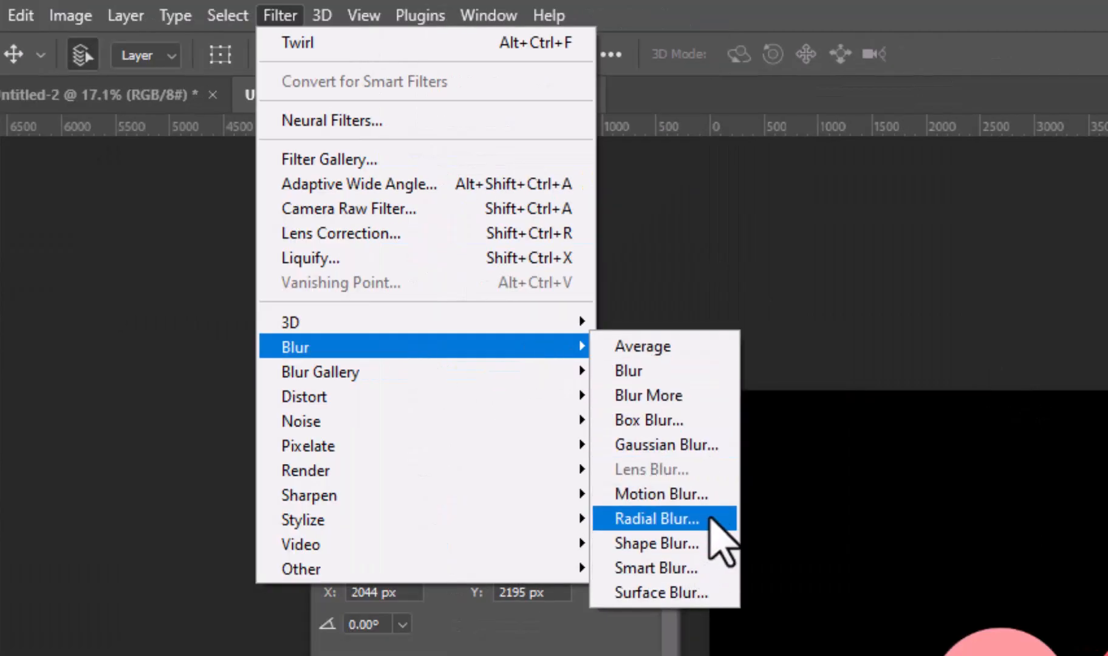
# - Apply a Radial Blur at Amount 100 with Zoom method, streaking the pattern into petals
pyautogui.click(652, 519)
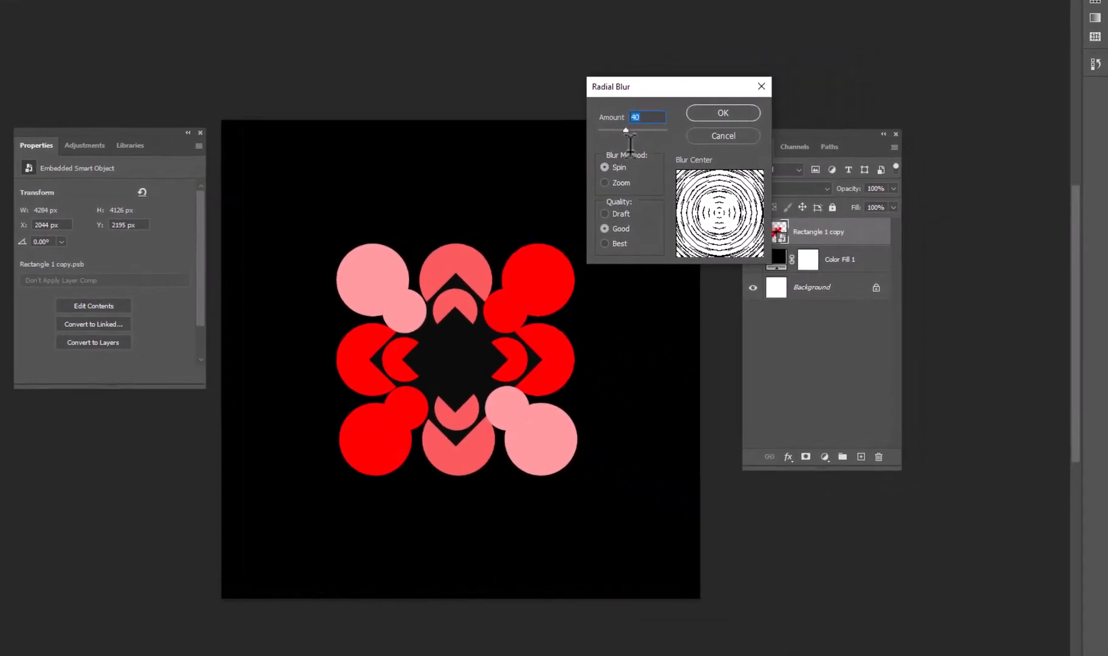
pyautogui.click(605, 183)
pyautogui.write('100')
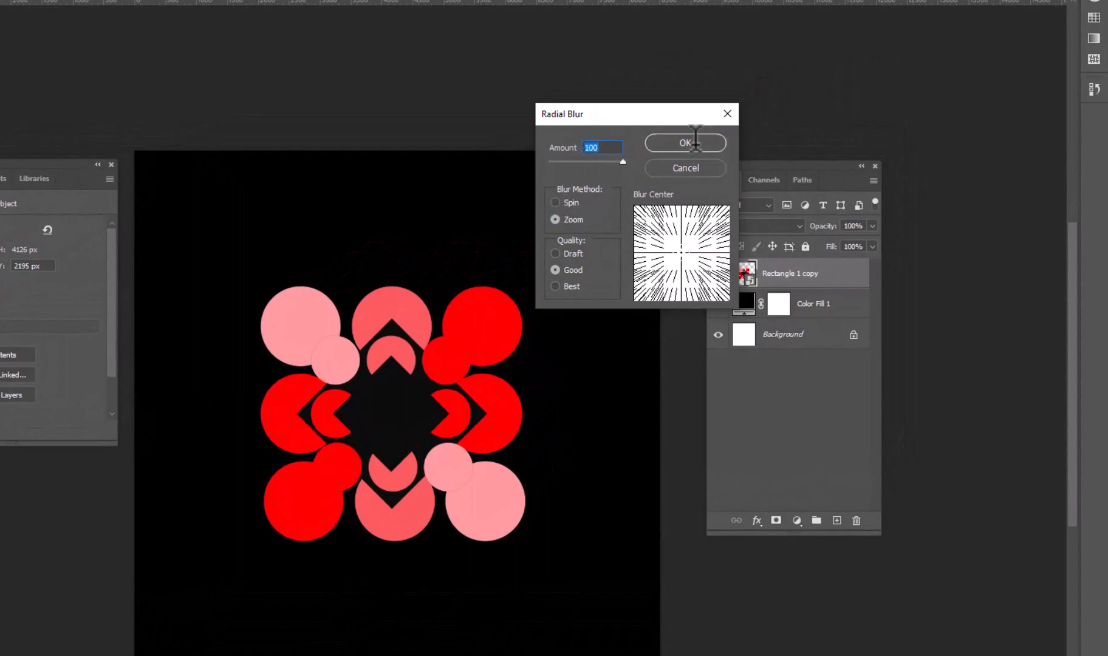
pyautogui.click(684, 142)
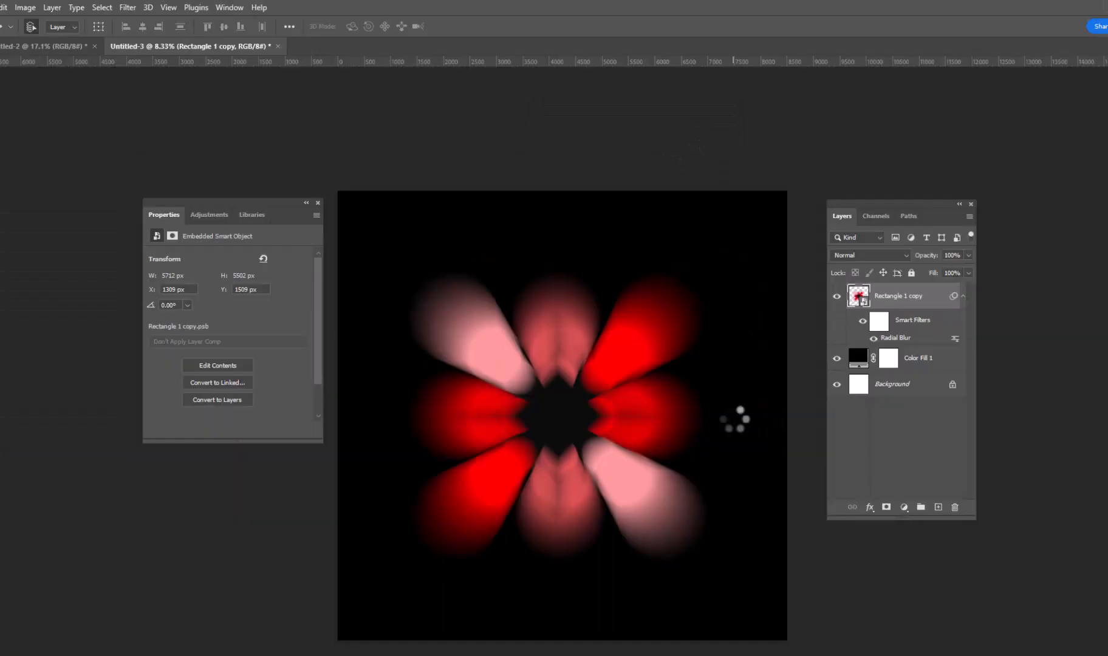
pyautogui.click(128, 7)
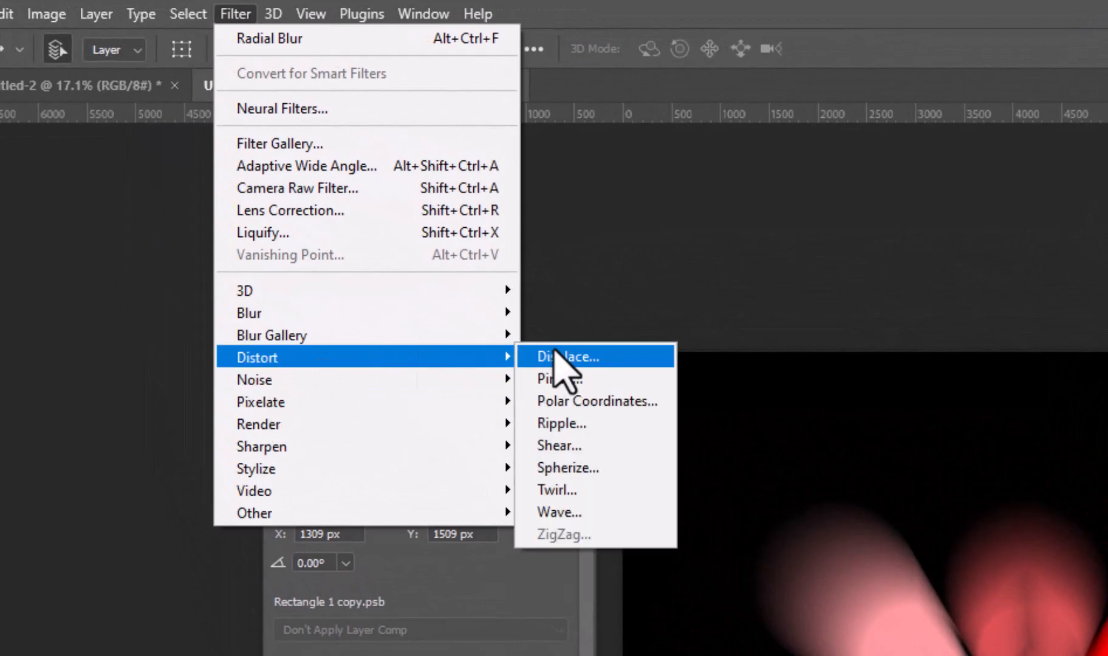
# - Apply a Twirl distortion at Angle 300 to spin the petals into a spiral
pyautogui.click(557, 490)
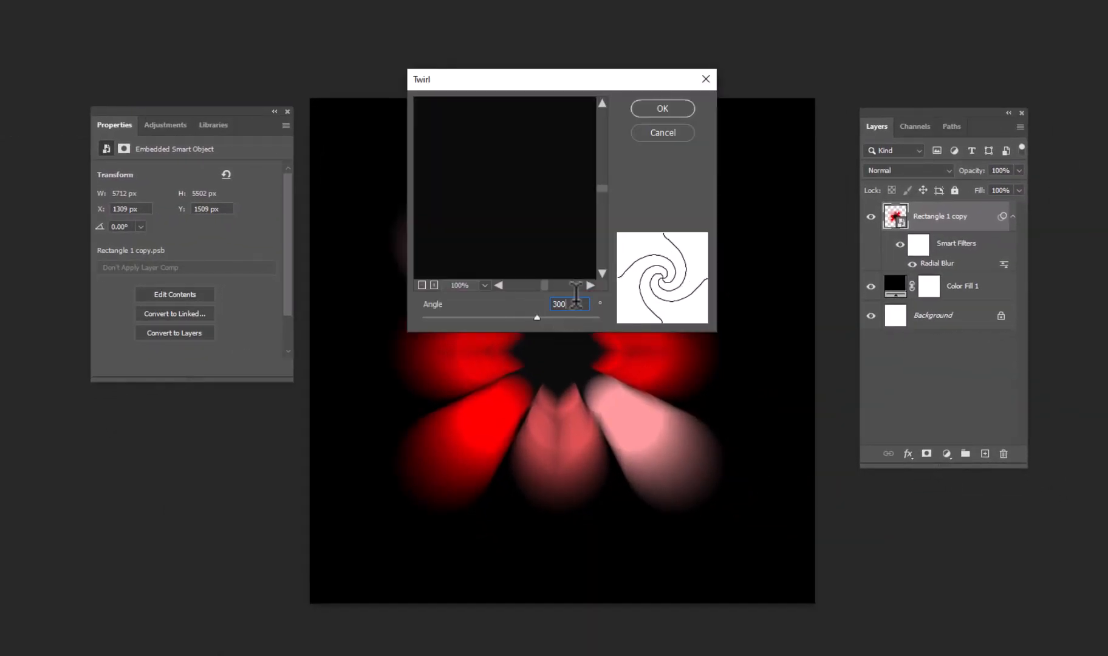
pyautogui.click(661, 108)
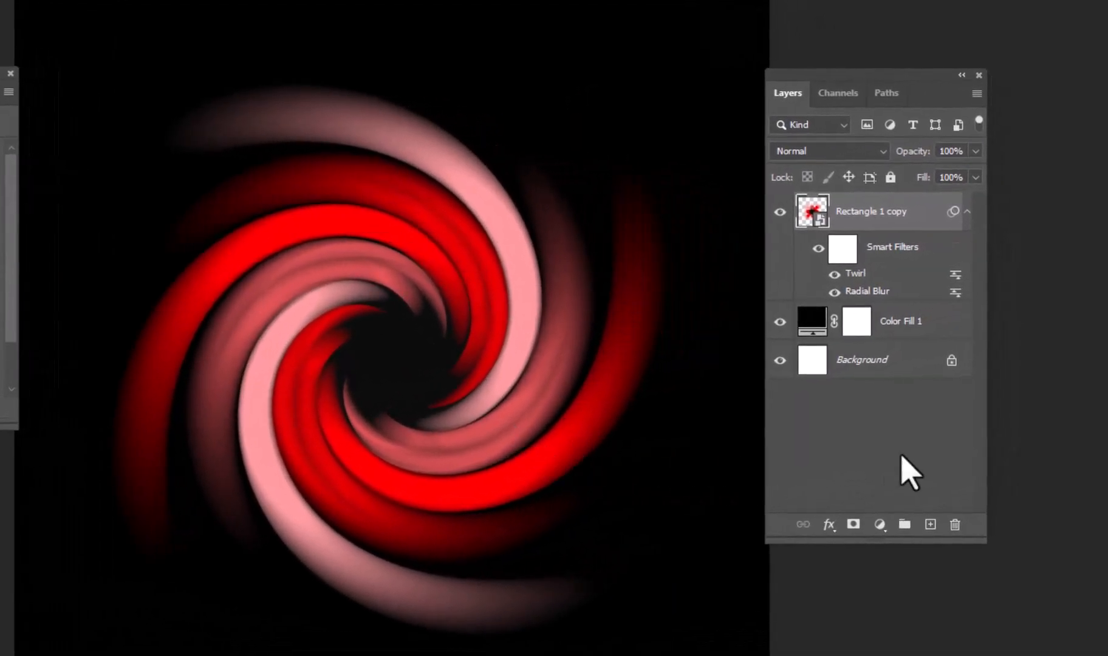
# - Add a Hue/Saturation adjustment layer at default values over the spiral
pyautogui.click(879, 523)
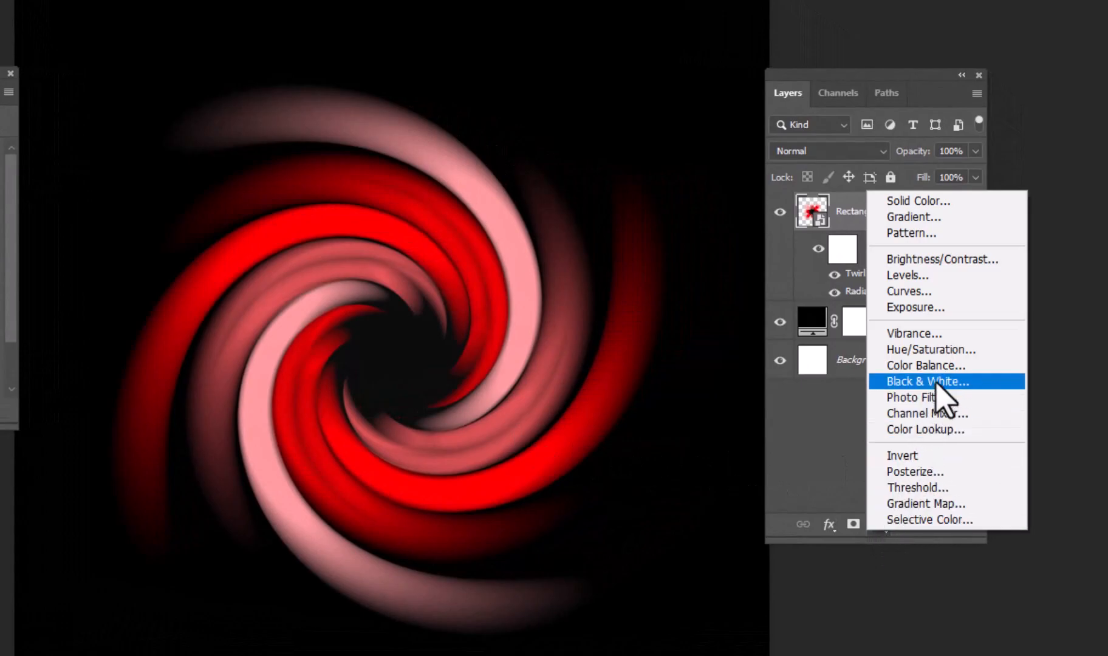
pyautogui.click(929, 349)
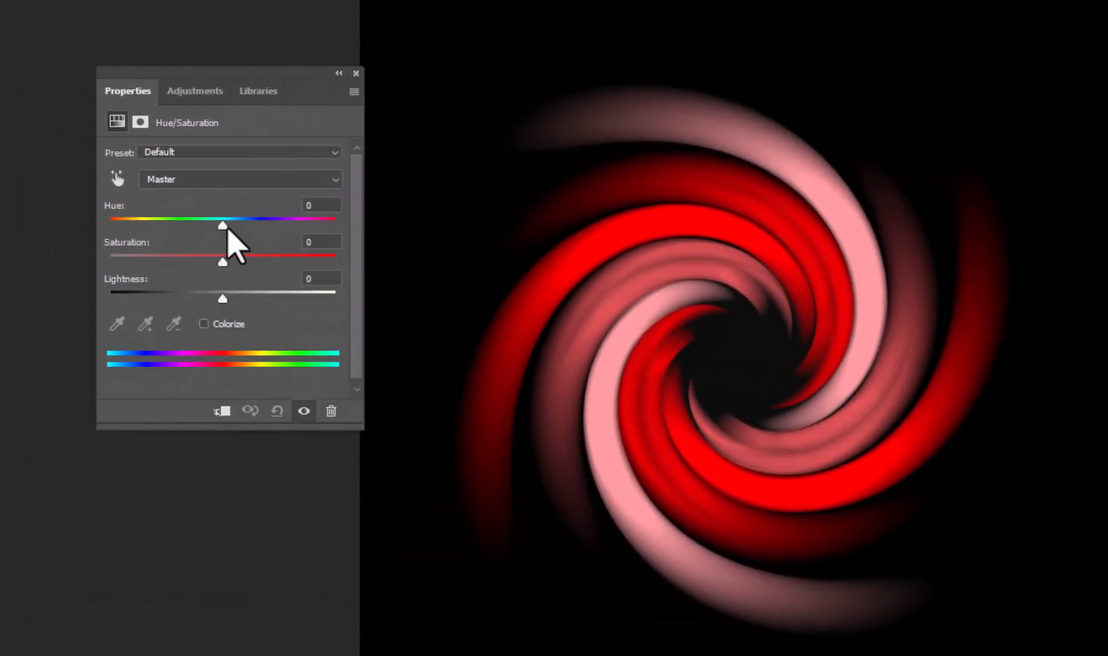